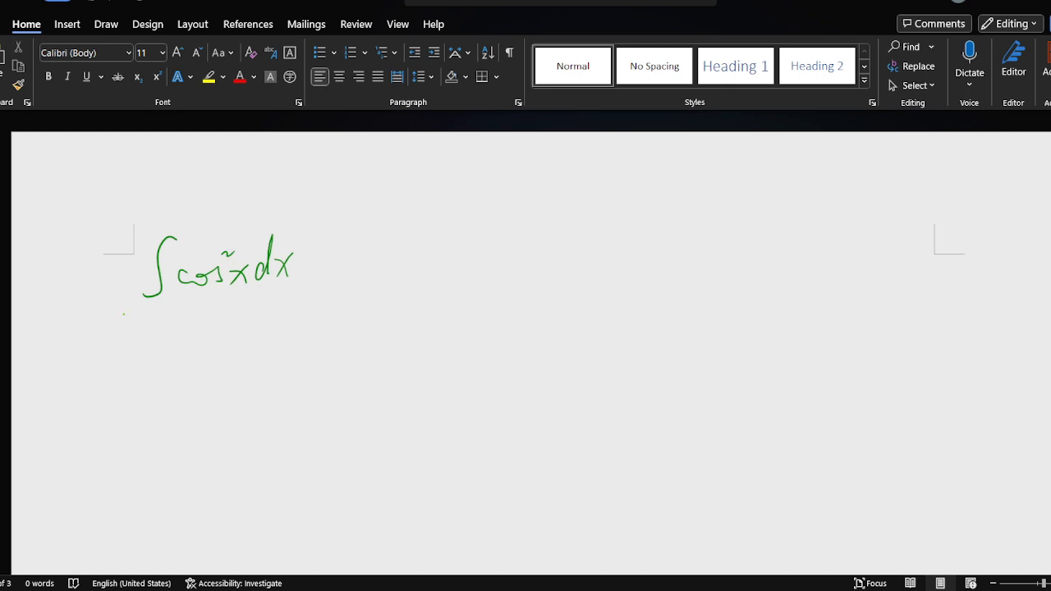
Handwrite '= ∫ (1+cos2x)/2 dx' in green below ∫cos²x dx, and begin cos²x to the right
drag(117, 327, 135, 335)
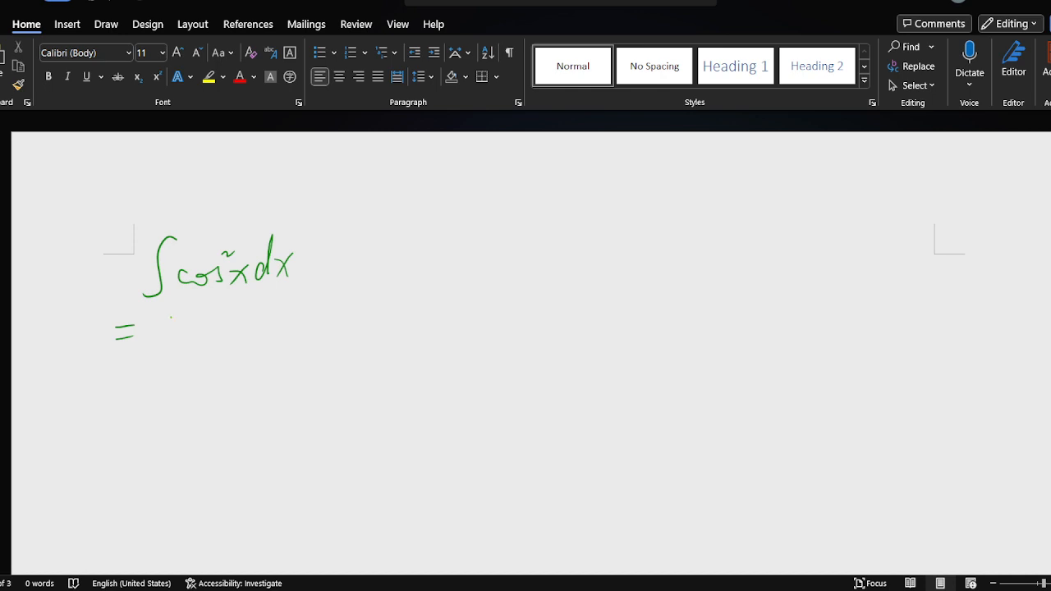
drag(160, 312, 160, 369)
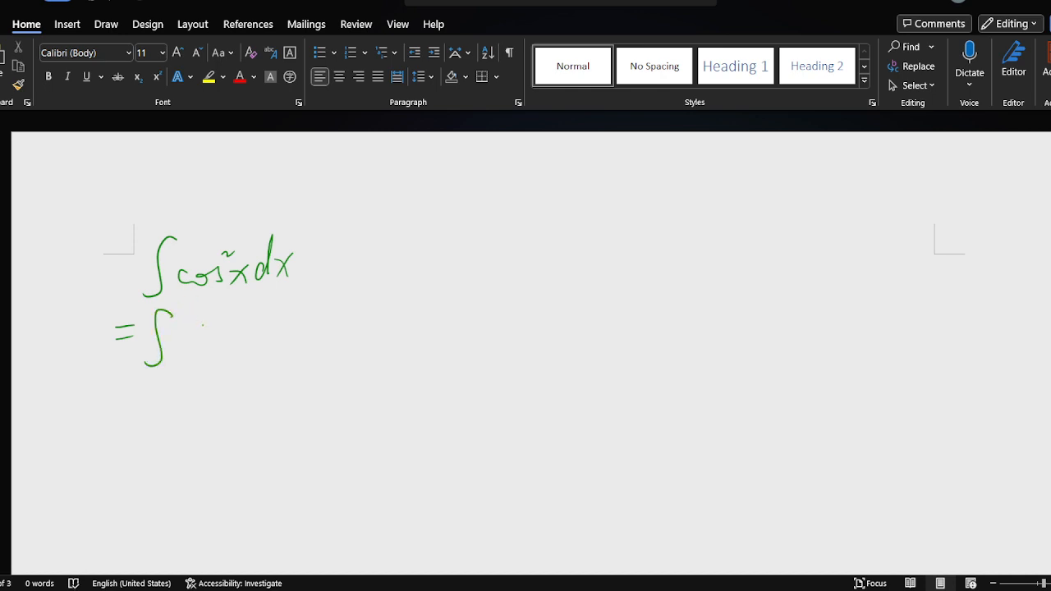
drag(193, 333, 267, 337)
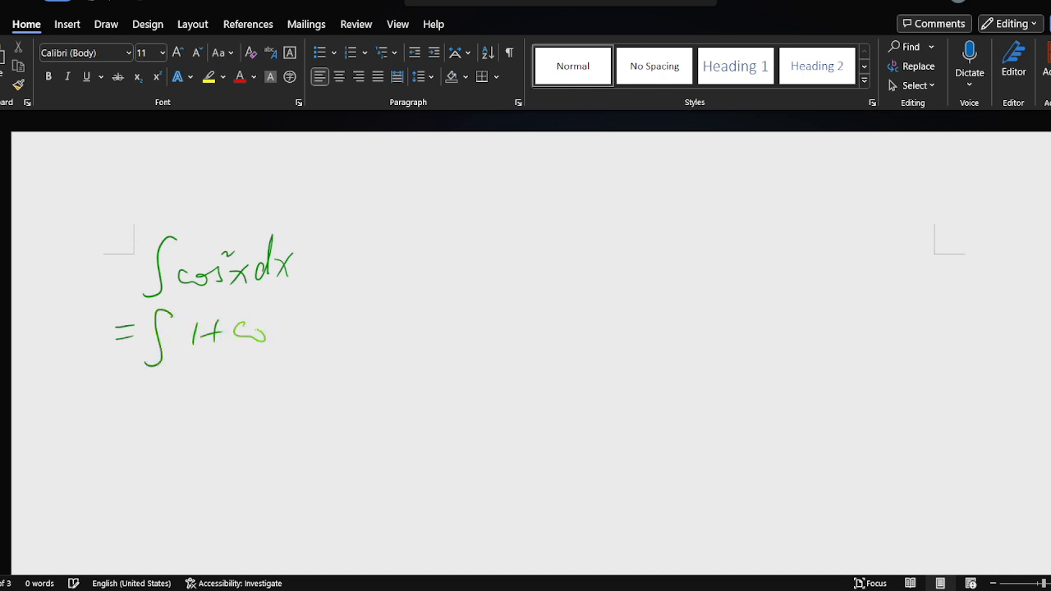
drag(254, 332, 308, 332)
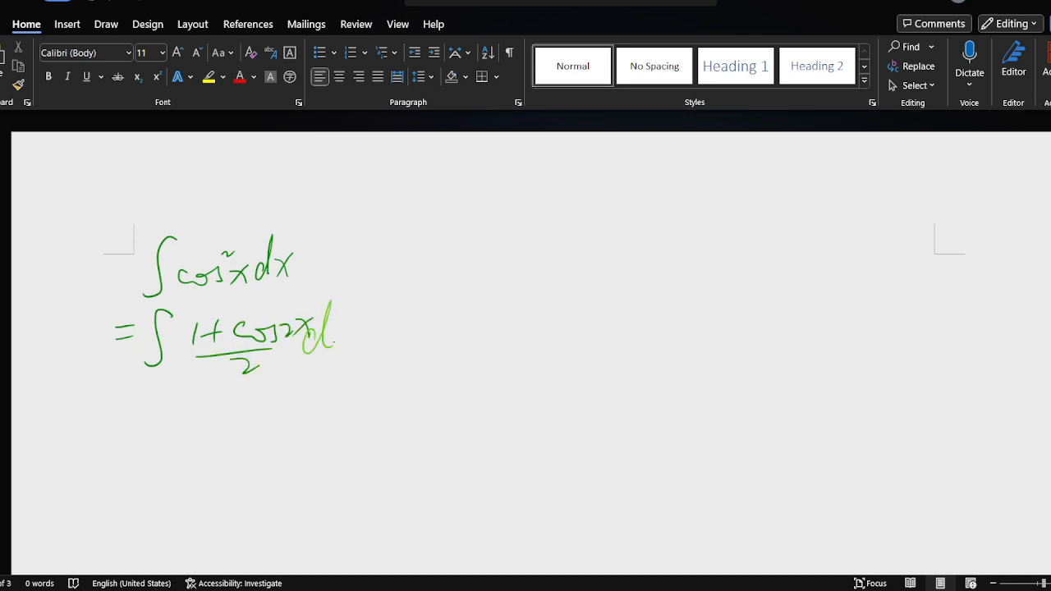
drag(312, 336, 353, 353)
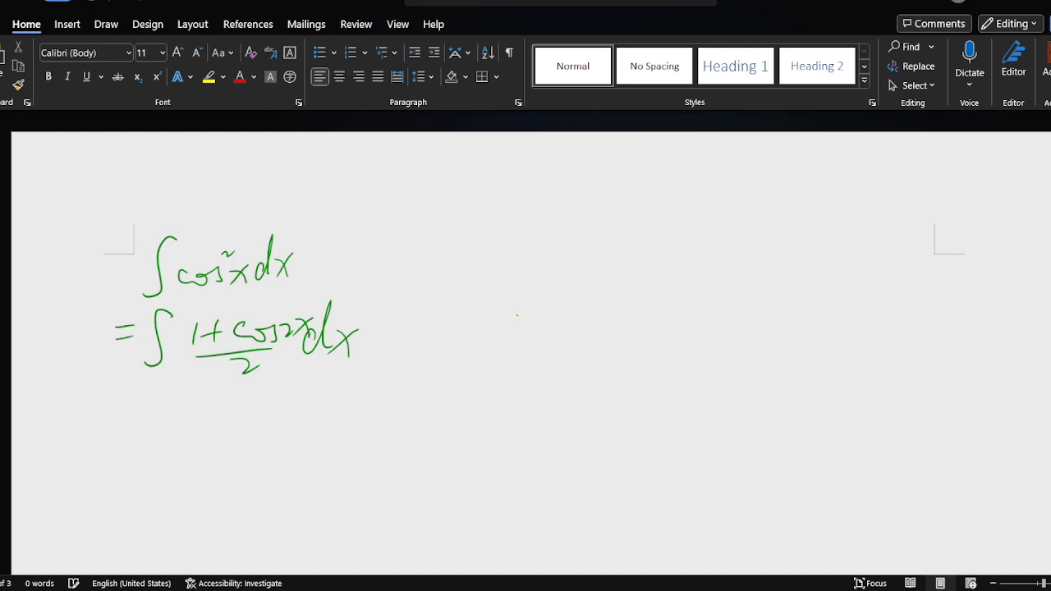
drag(521, 328, 607, 320)
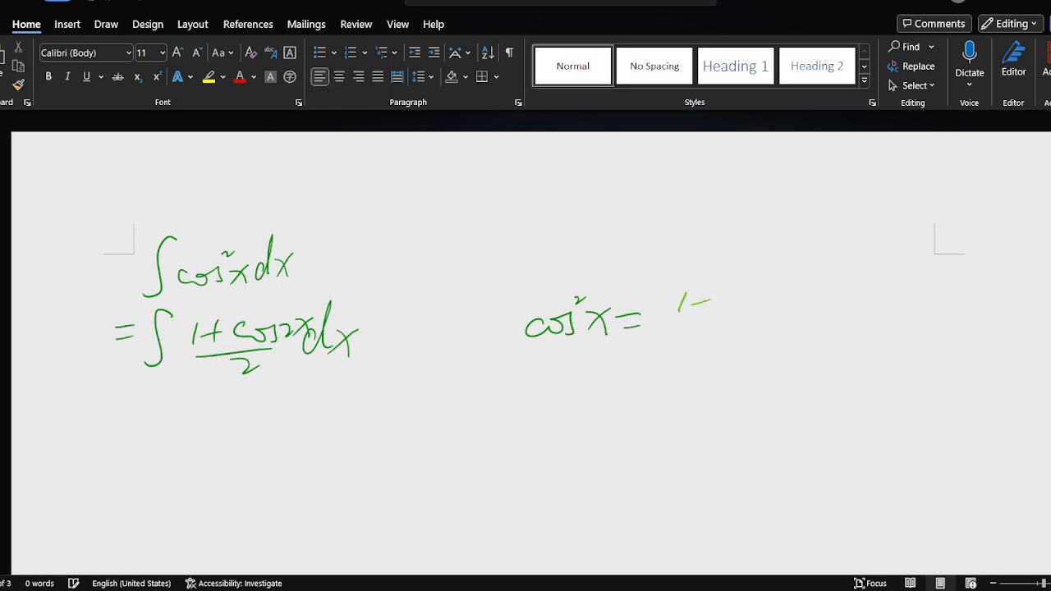
Finish the side identity cos²x = (1+cos2x)/2 and start the next line
drag(677, 308, 829, 296)
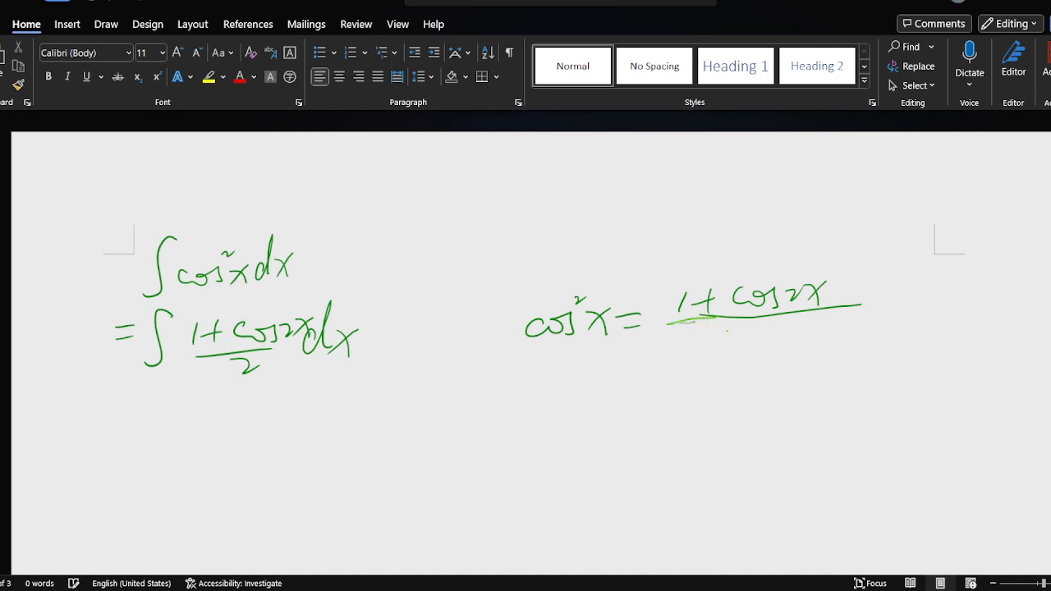
drag(755, 329, 755, 353)
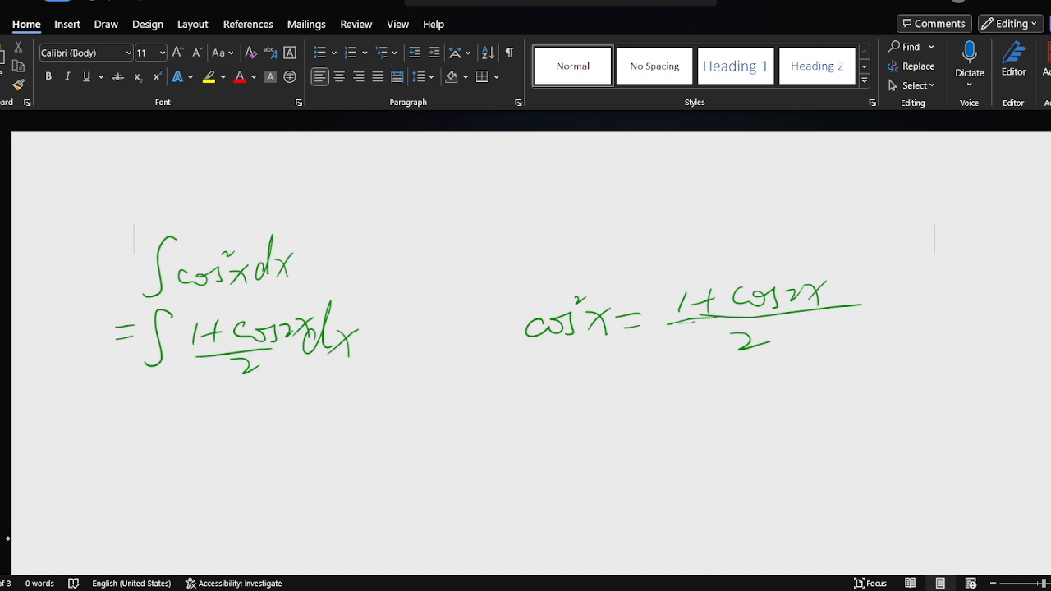
drag(111, 418, 135, 419)
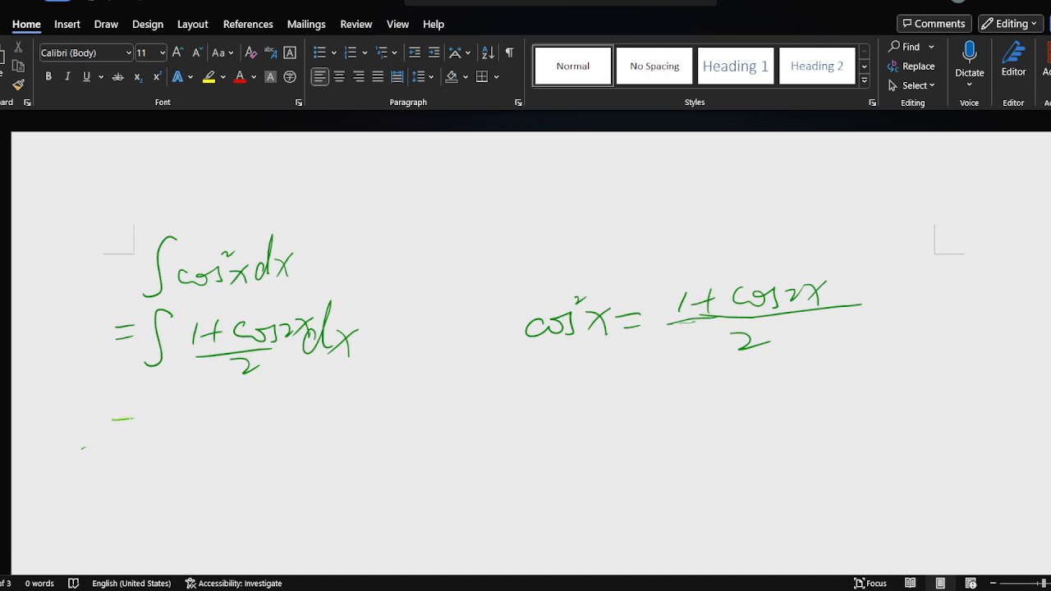
Write '=' on line three, then lasso and delete the stray integral stroke
drag(115, 431, 135, 426)
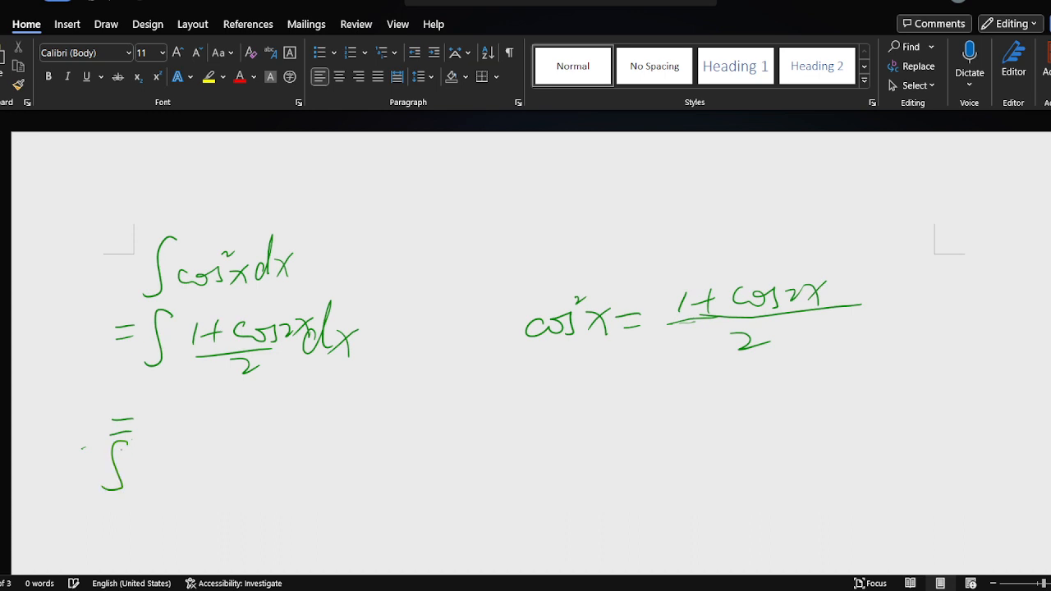
click(105, 23)
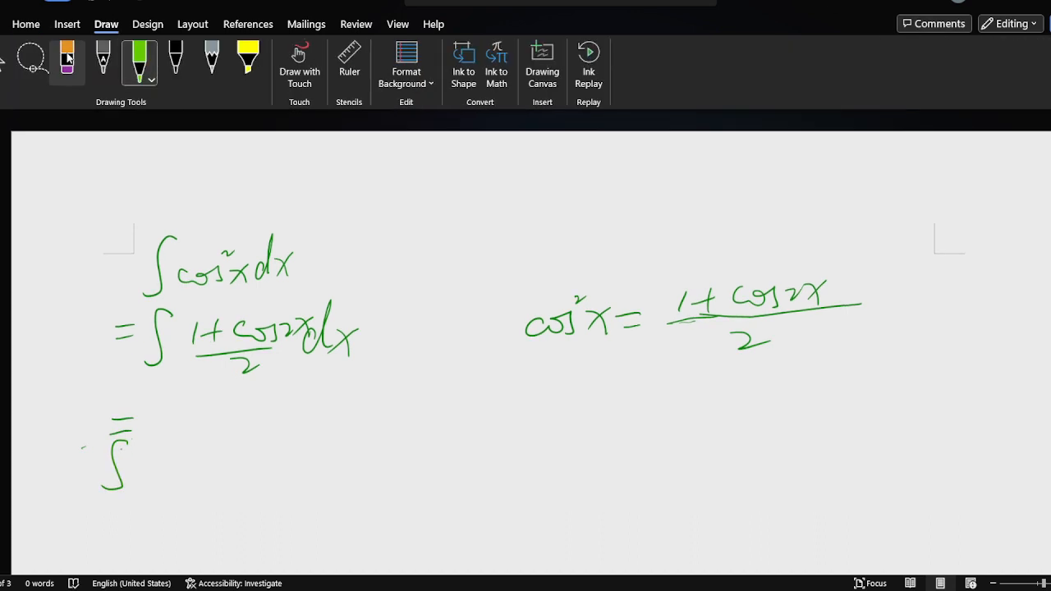
click(31, 63)
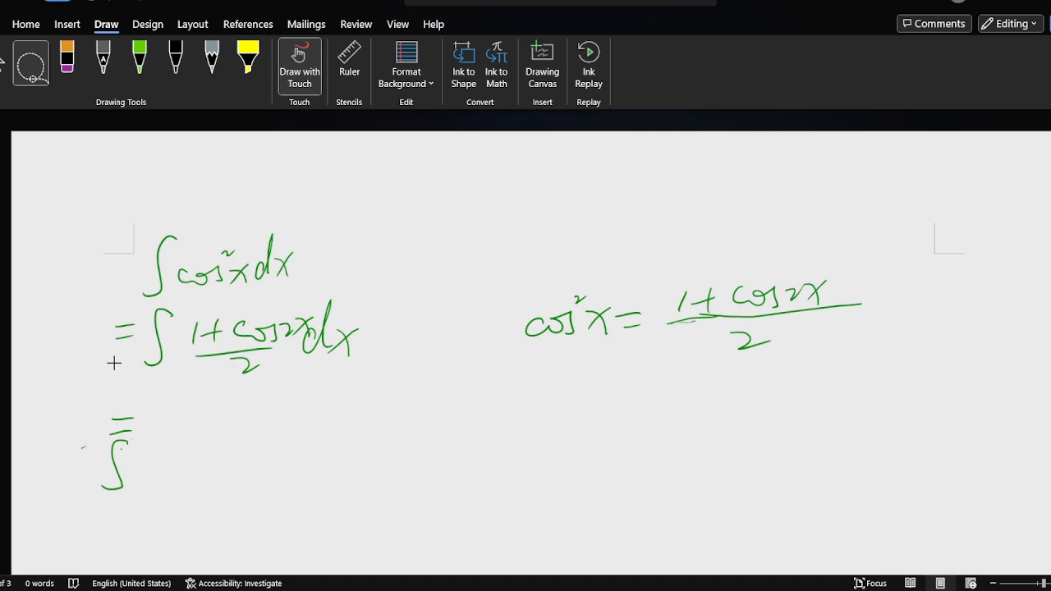
drag(82, 448, 177, 495)
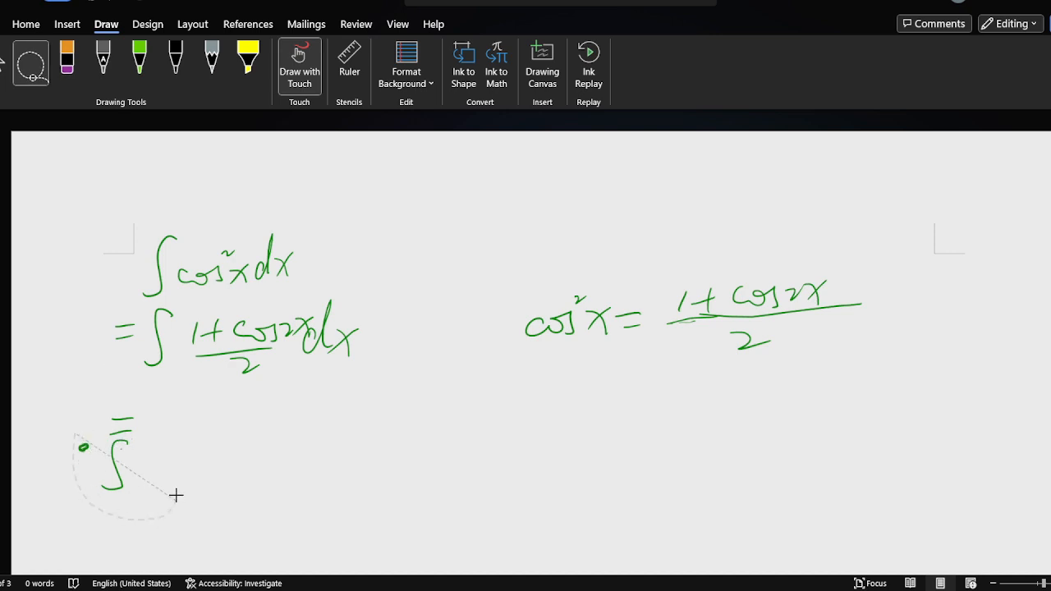
click(115, 456)
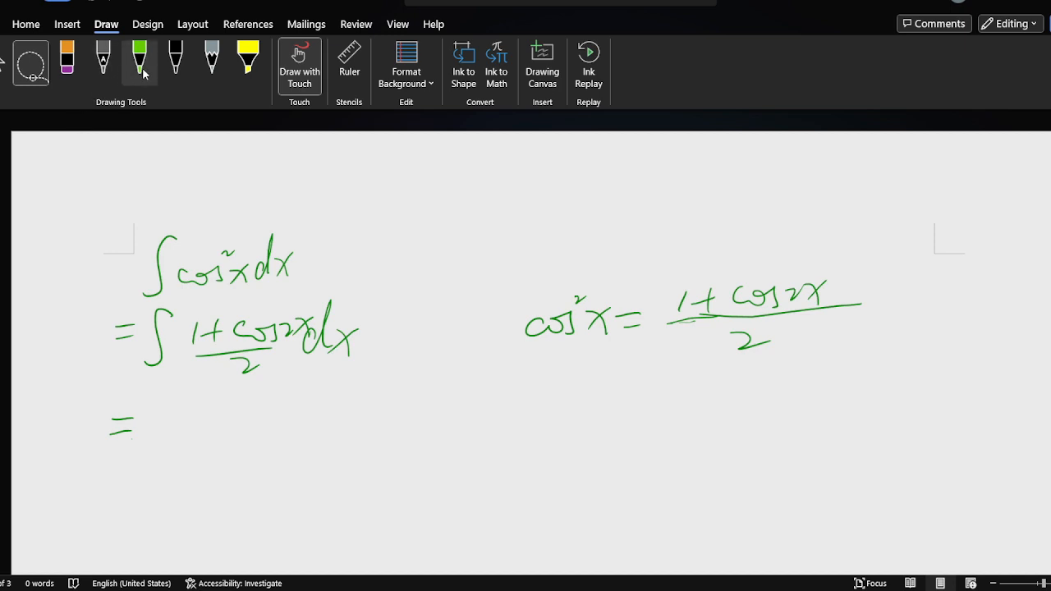
click(139, 62)
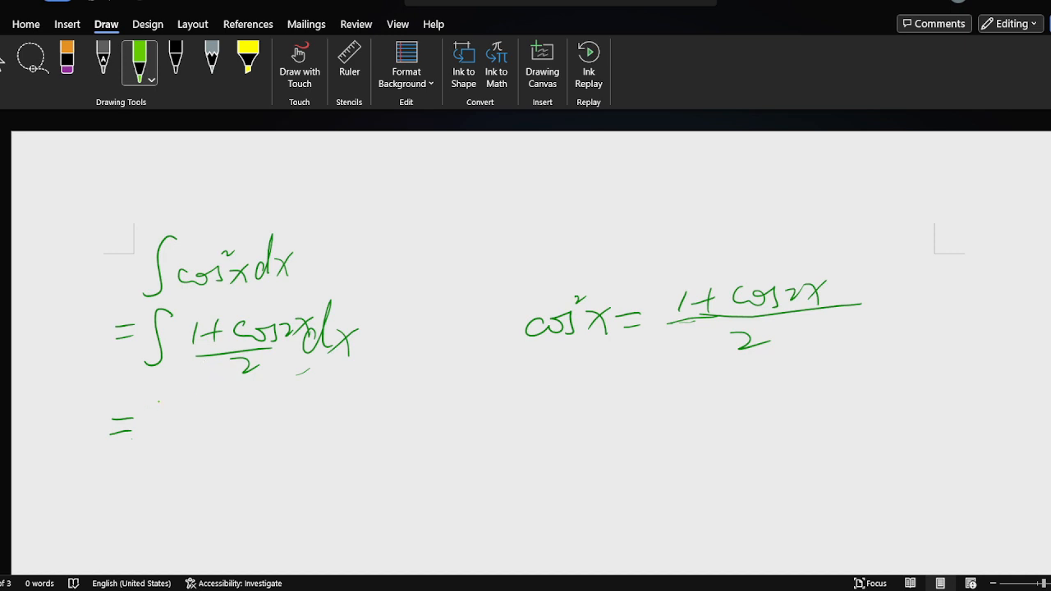
Write '∫ 1/2 dx + ∫ cos2x/2 dx' after the equals sign on line three
drag(177, 402, 185, 444)
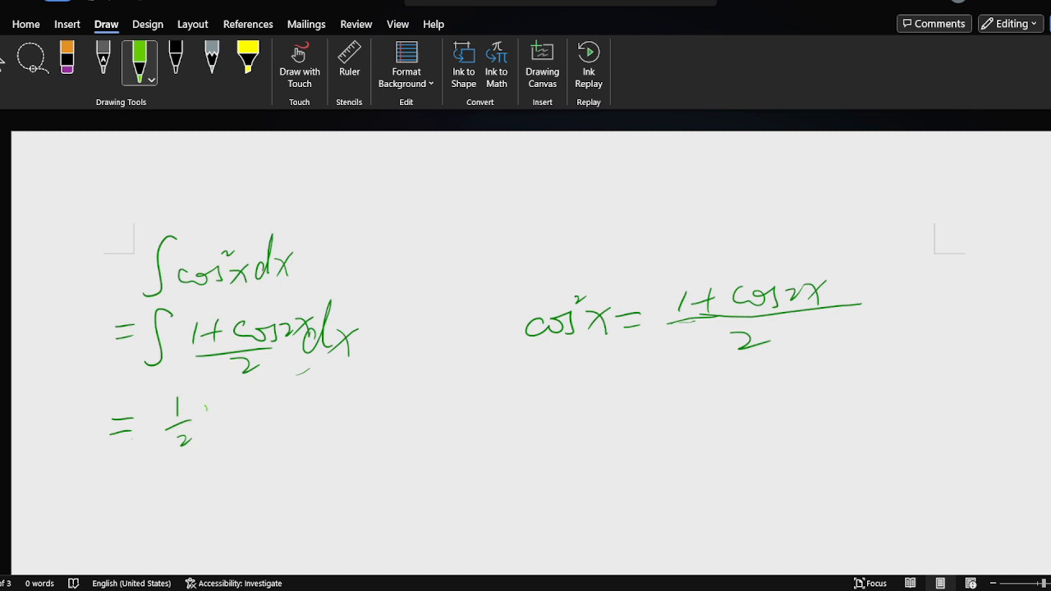
drag(168, 386, 242, 423)
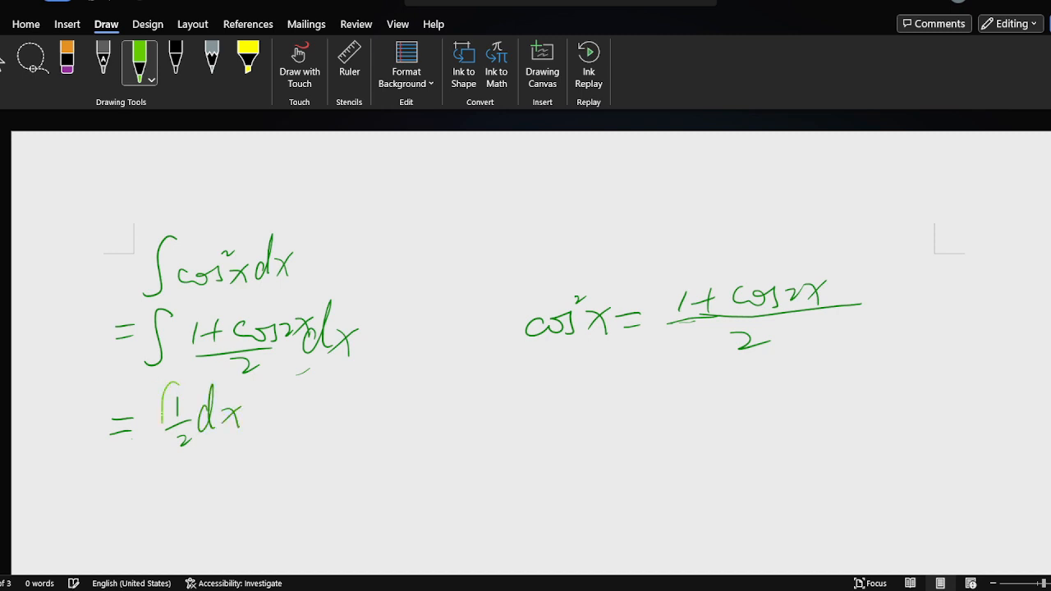
drag(263, 411, 279, 431)
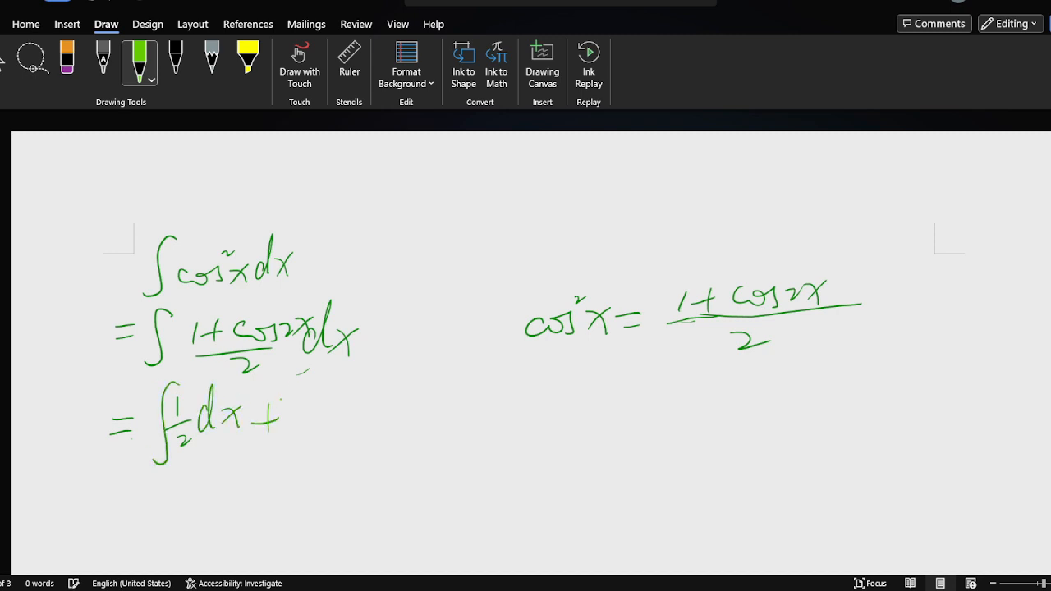
drag(304, 418, 316, 402)
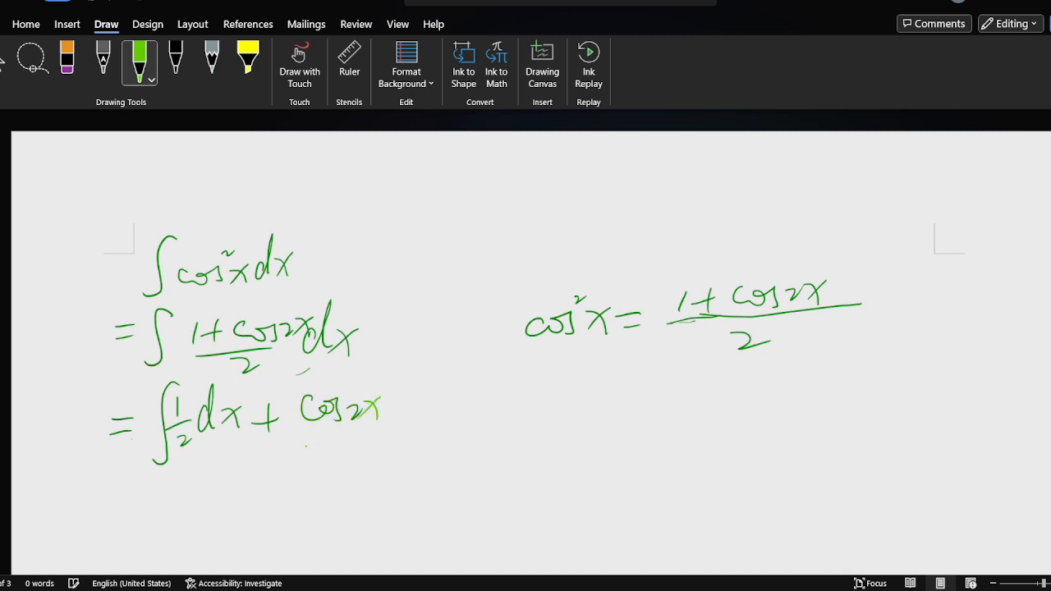
drag(308, 436, 357, 451)
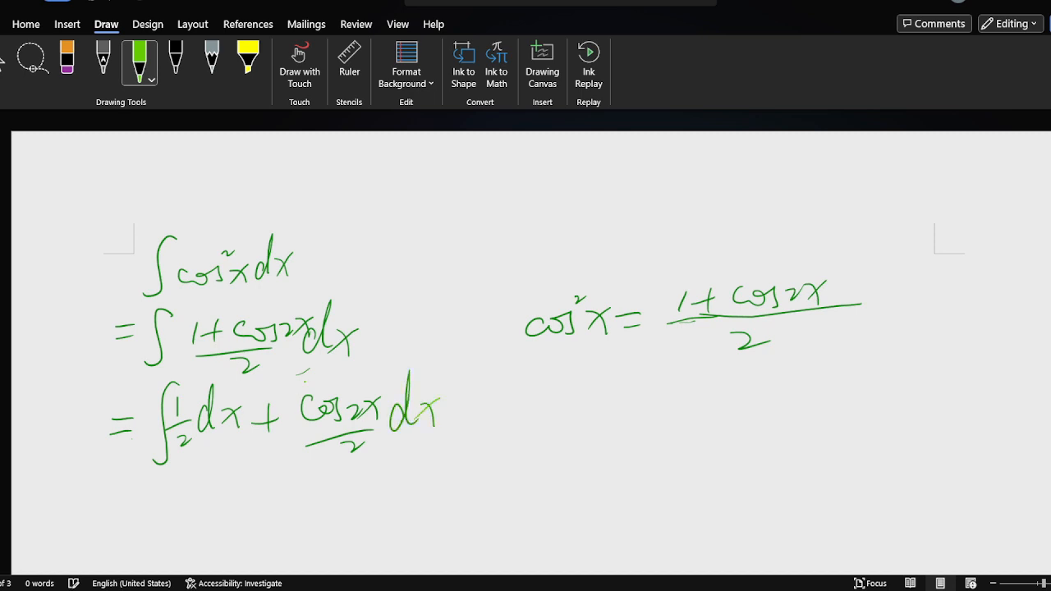
drag(320, 378, 303, 468)
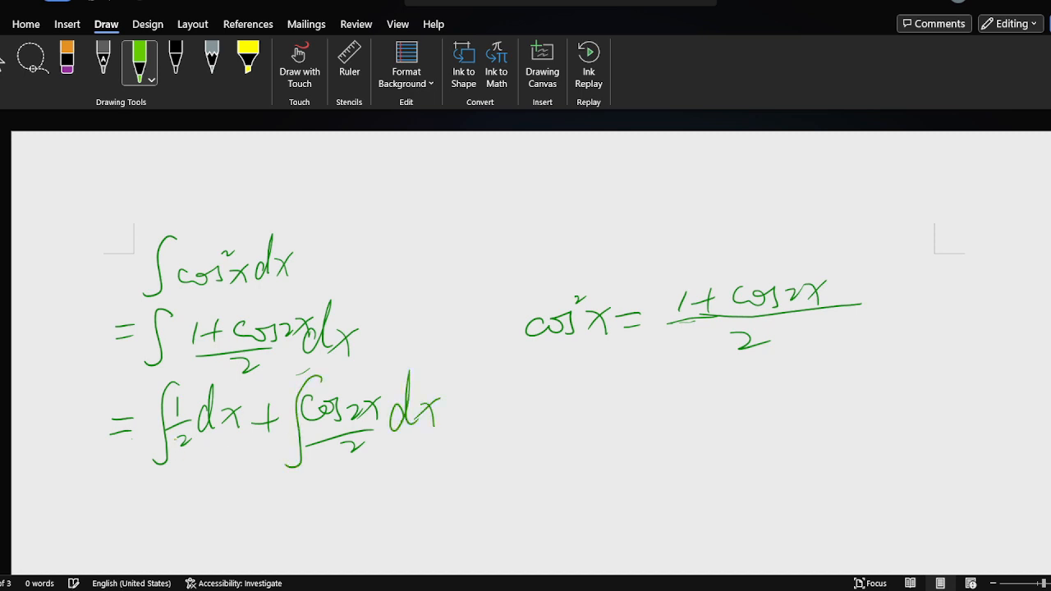
click(247, 63)
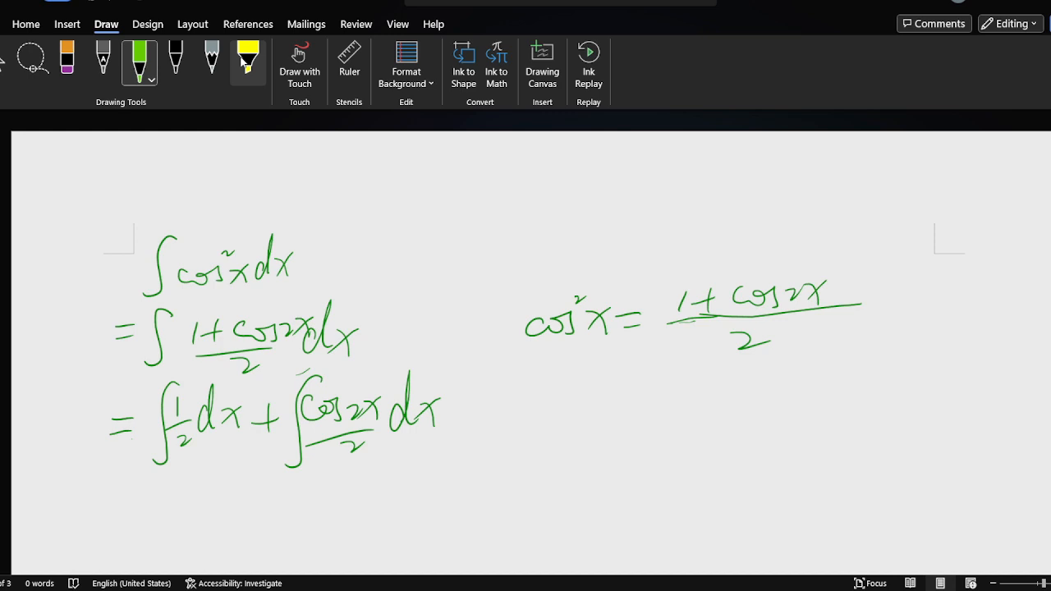
Highlight line two's fraction in yellow and start line four with '= ∫½ dx'
drag(144, 369, 324, 358)
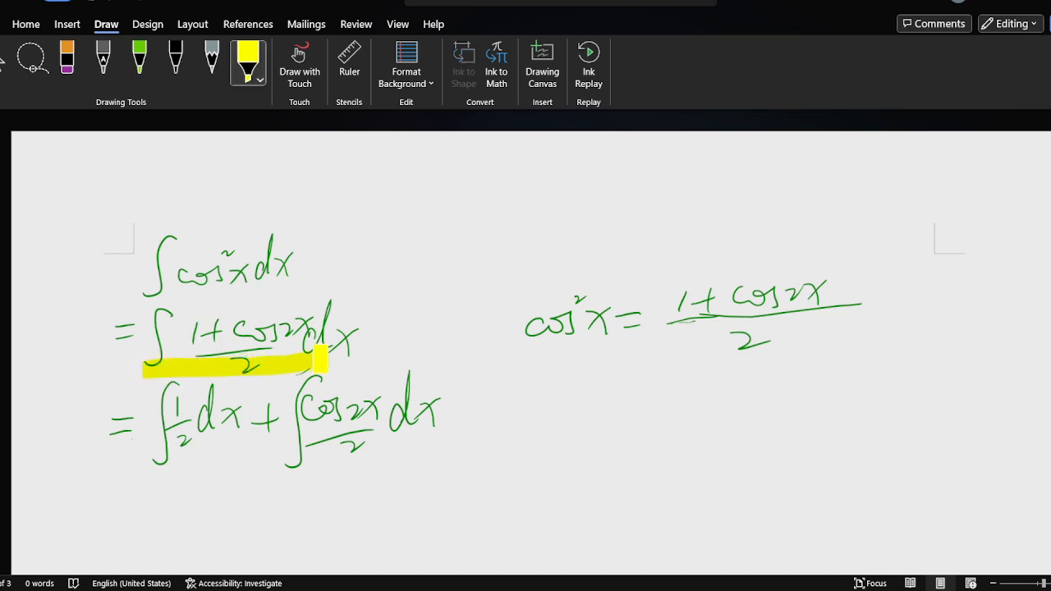
click(139, 62)
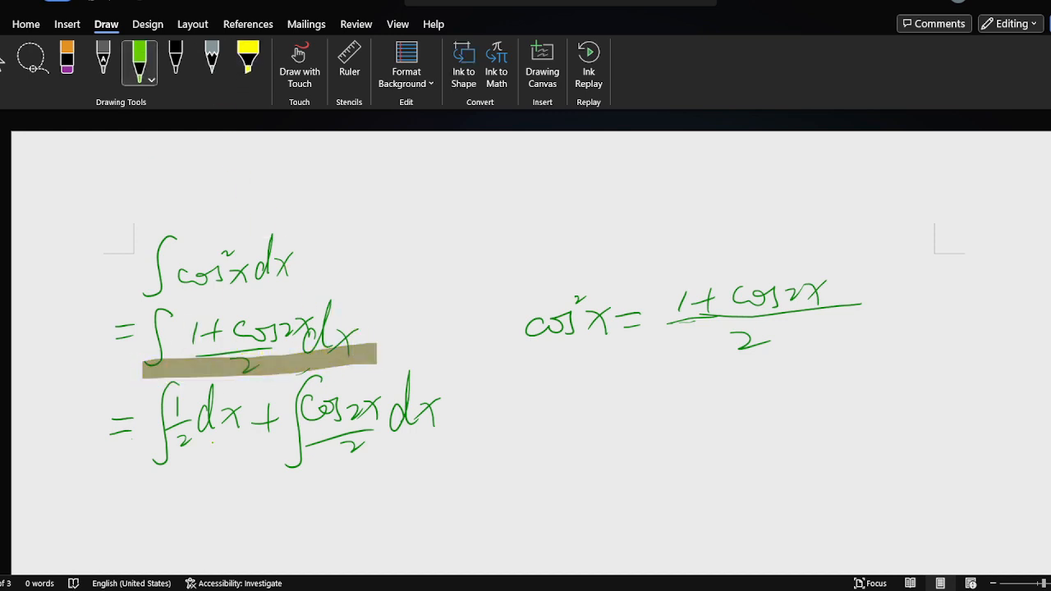
scroll(up, 3)
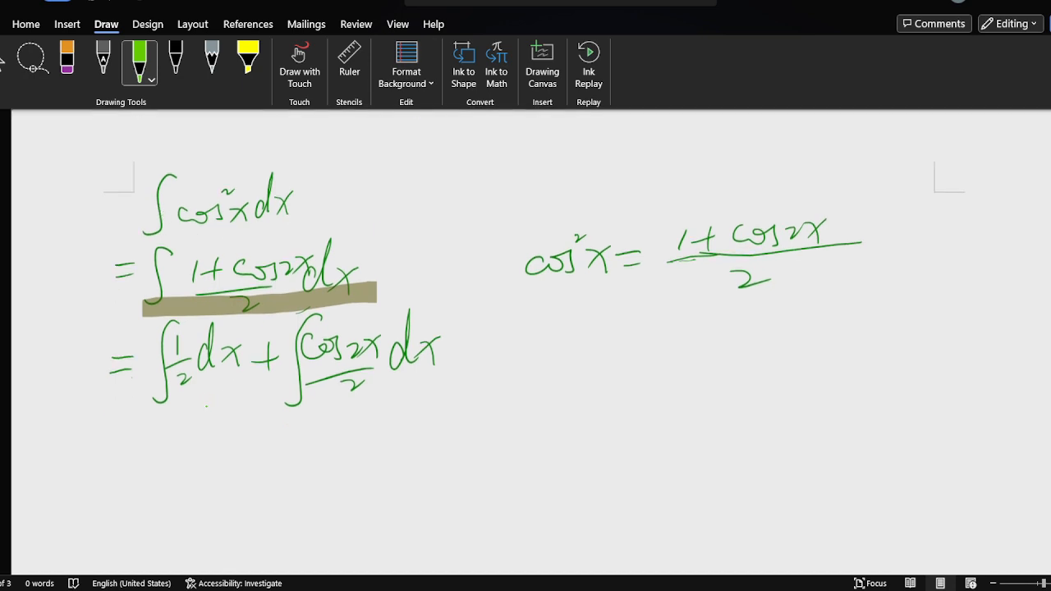
drag(114, 450, 138, 448)
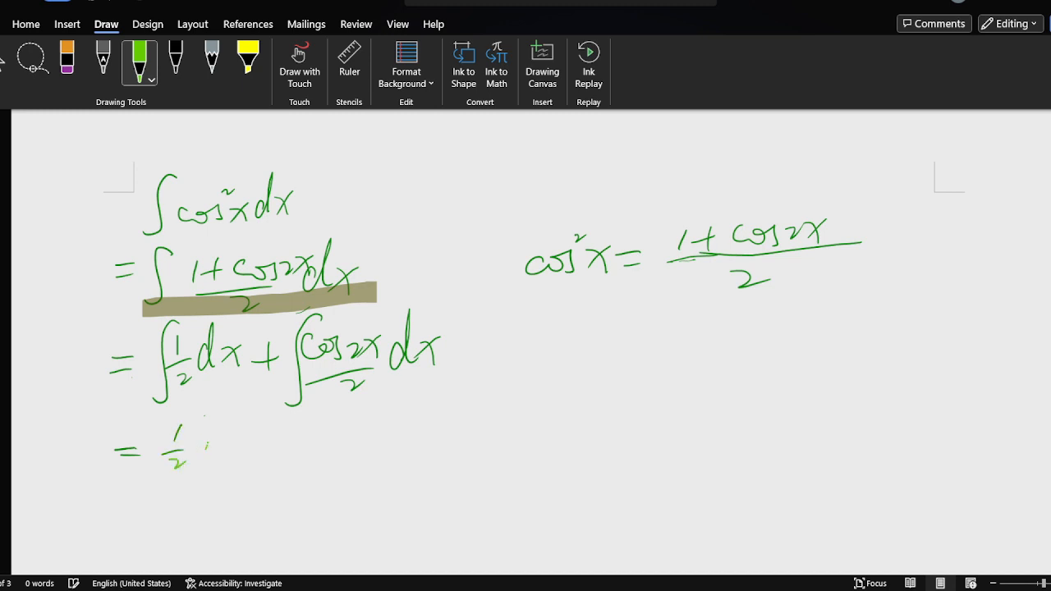
drag(193, 455, 246, 443)
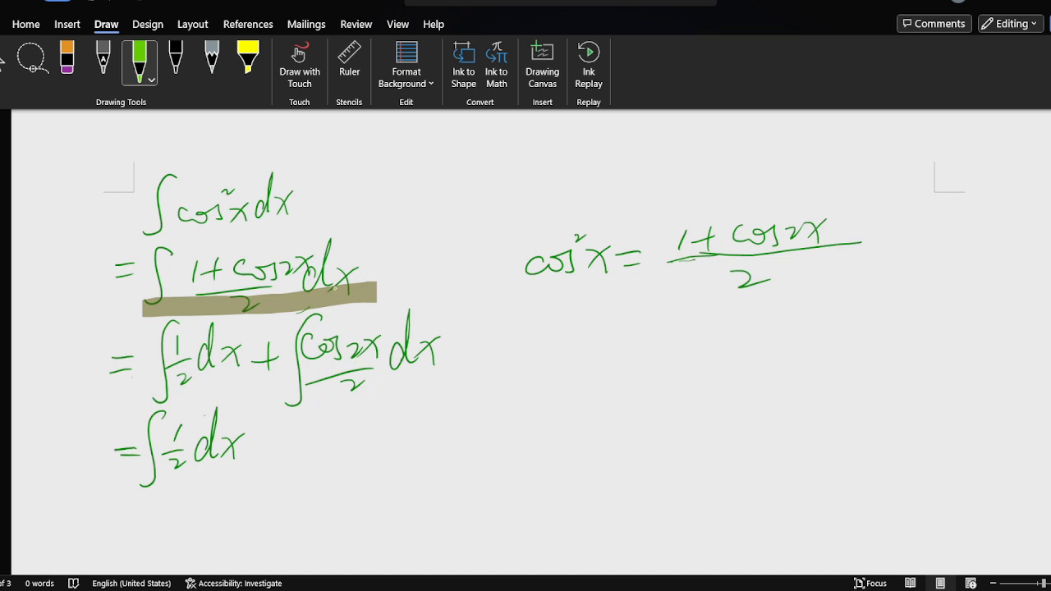
Toggle the highlighter and erase the false-start integral on line four
click(248, 62)
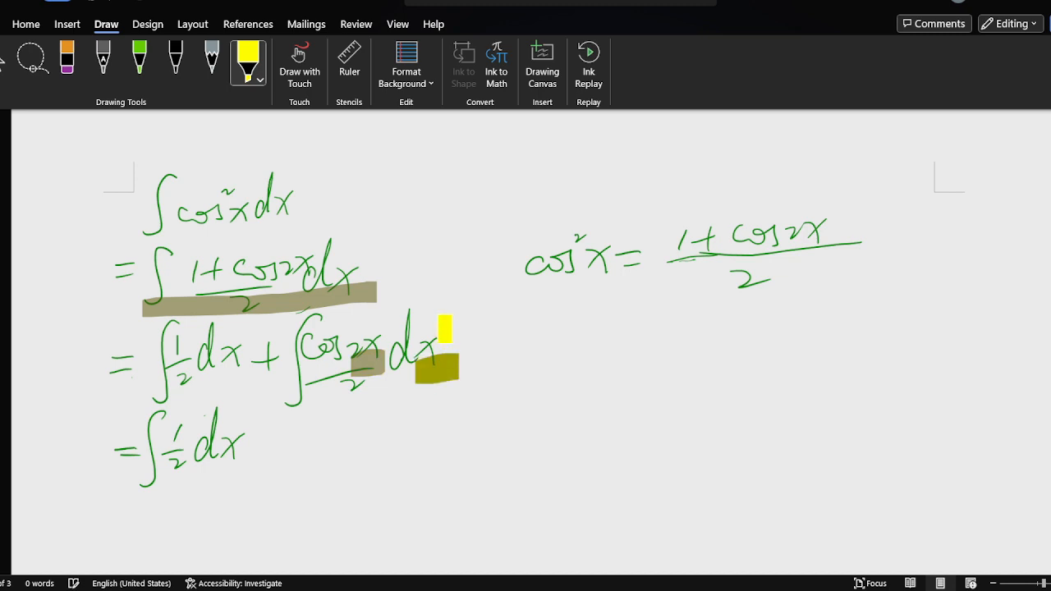
click(139, 62)
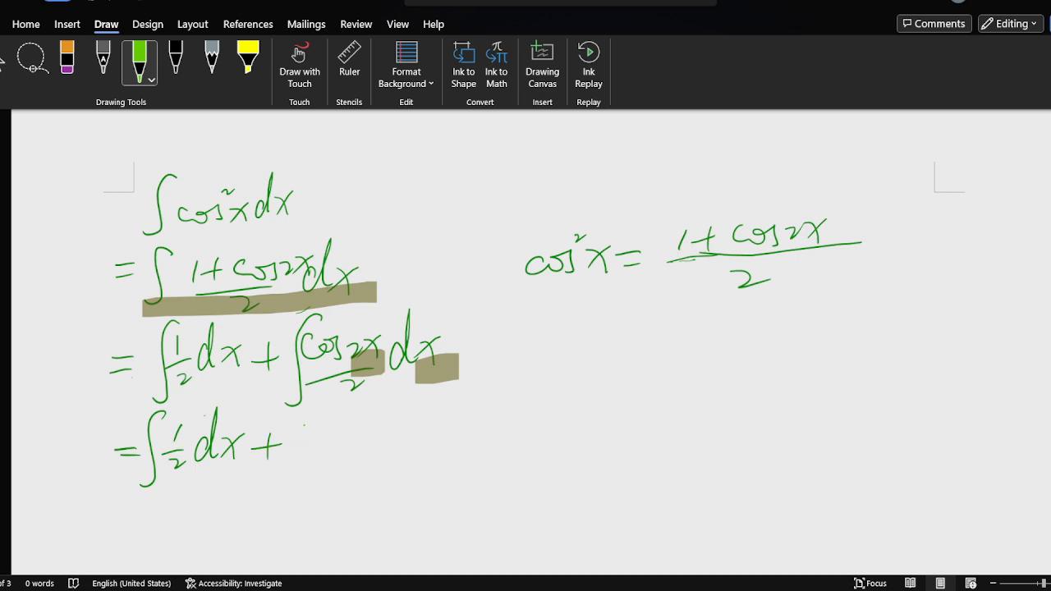
drag(300, 422, 299, 472)
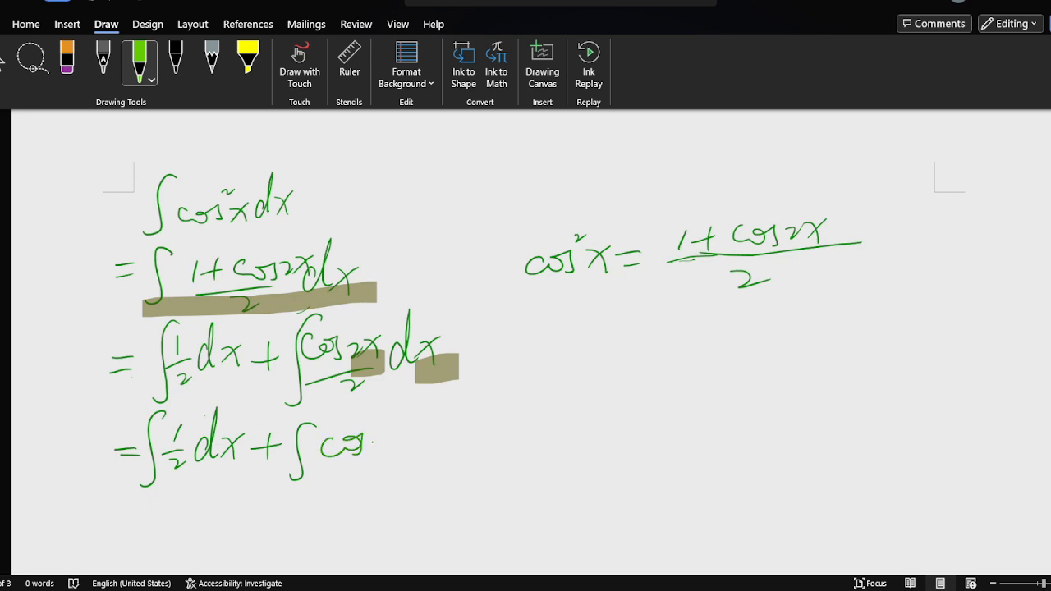
click(67, 61)
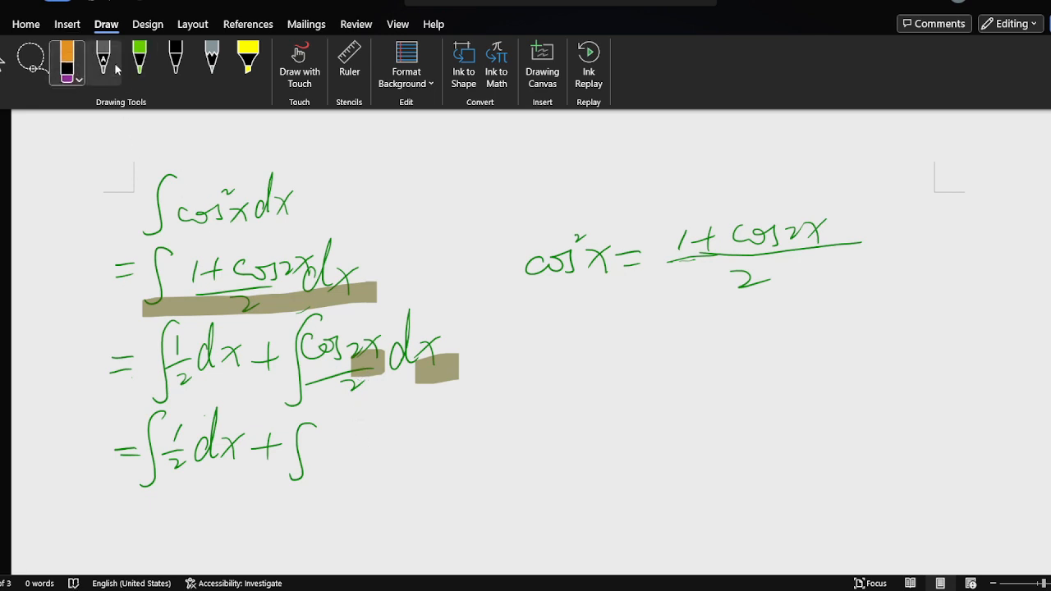
click(138, 59)
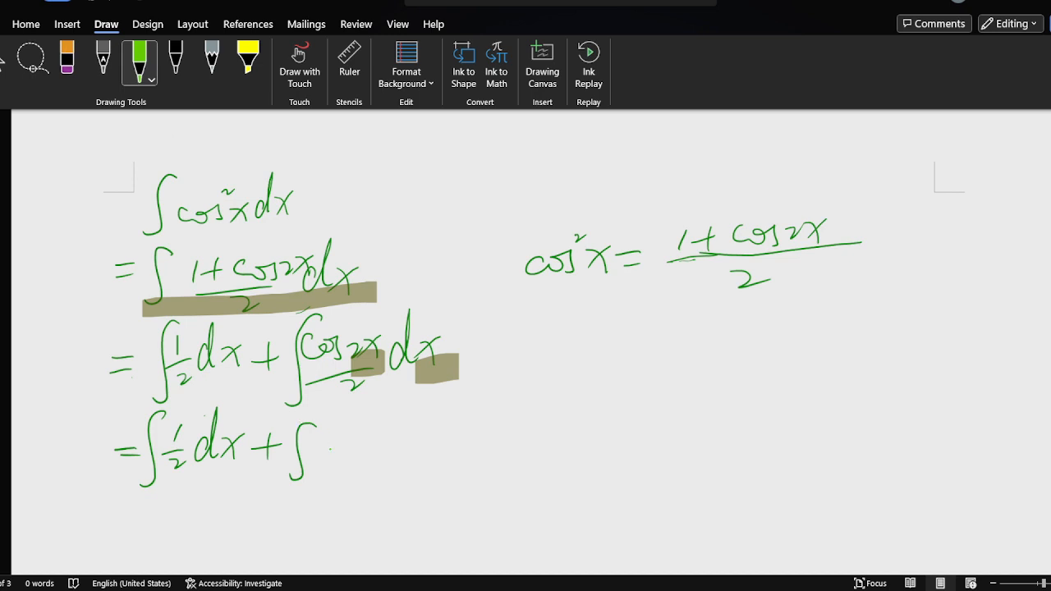
Extend line four with '+ ∫cos2x d(2x)' over a 2×2 denominator
drag(320, 447, 373, 443)
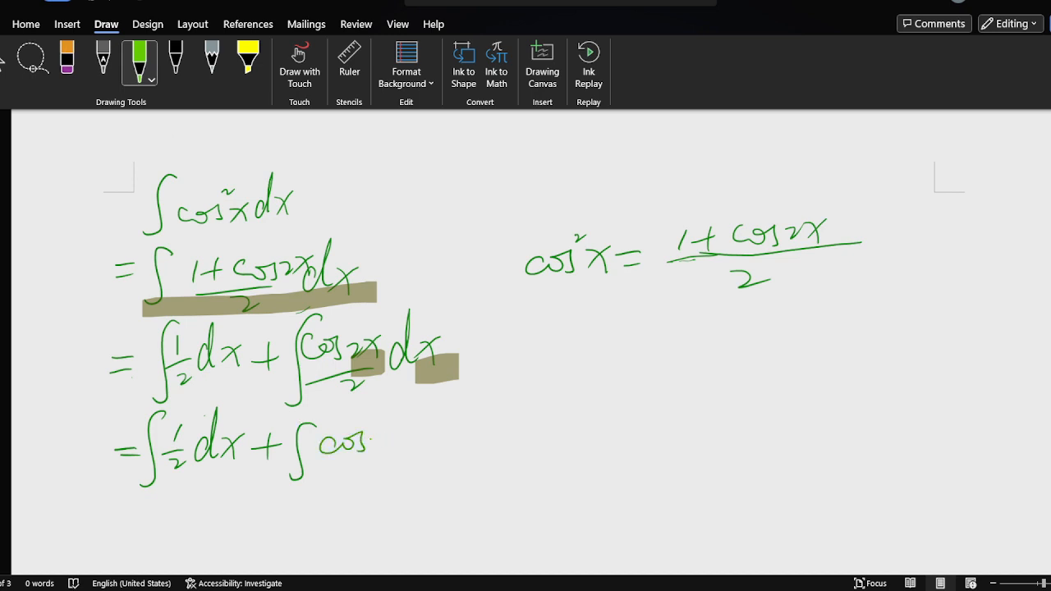
drag(361, 440, 423, 443)
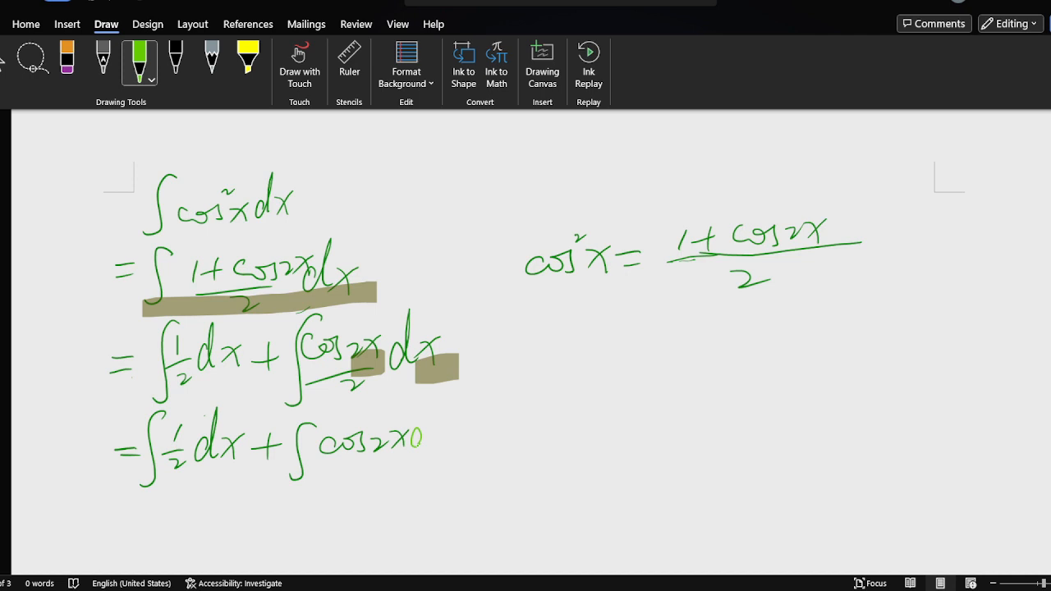
drag(415, 444, 448, 431)
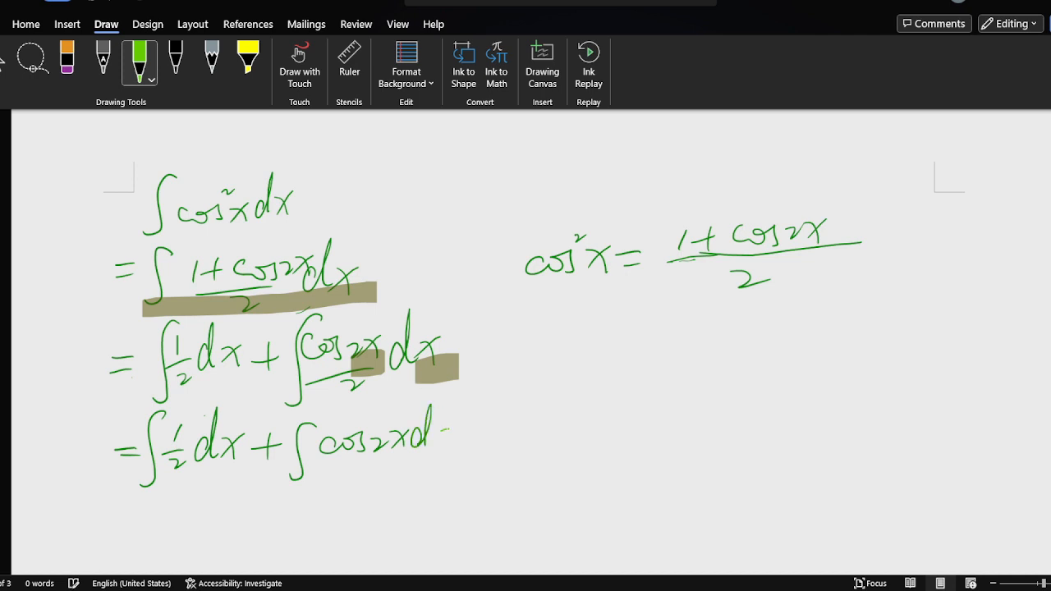
drag(439, 443, 481, 423)
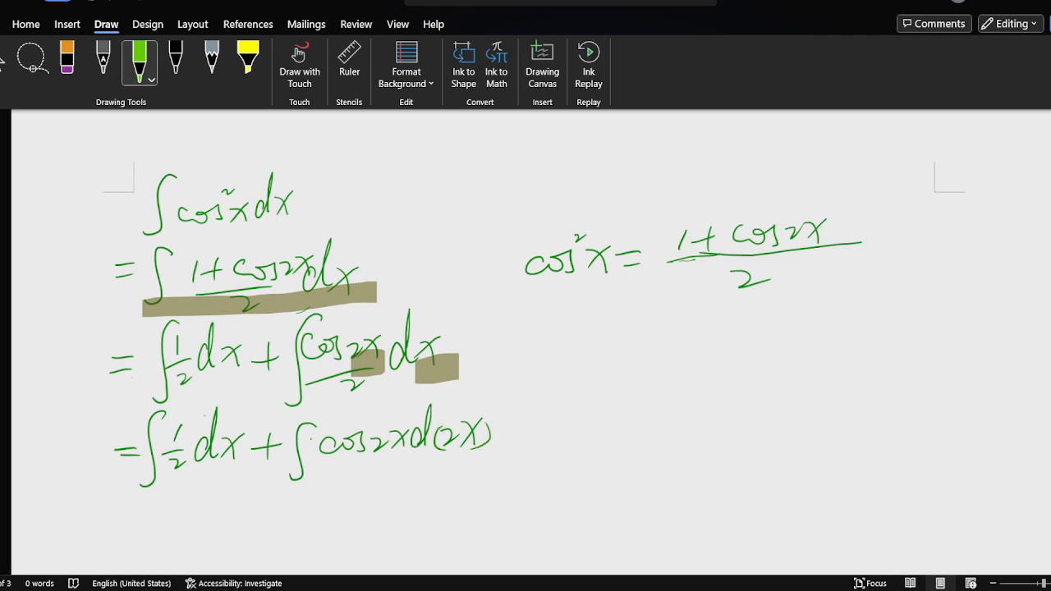
drag(327, 466, 361, 465)
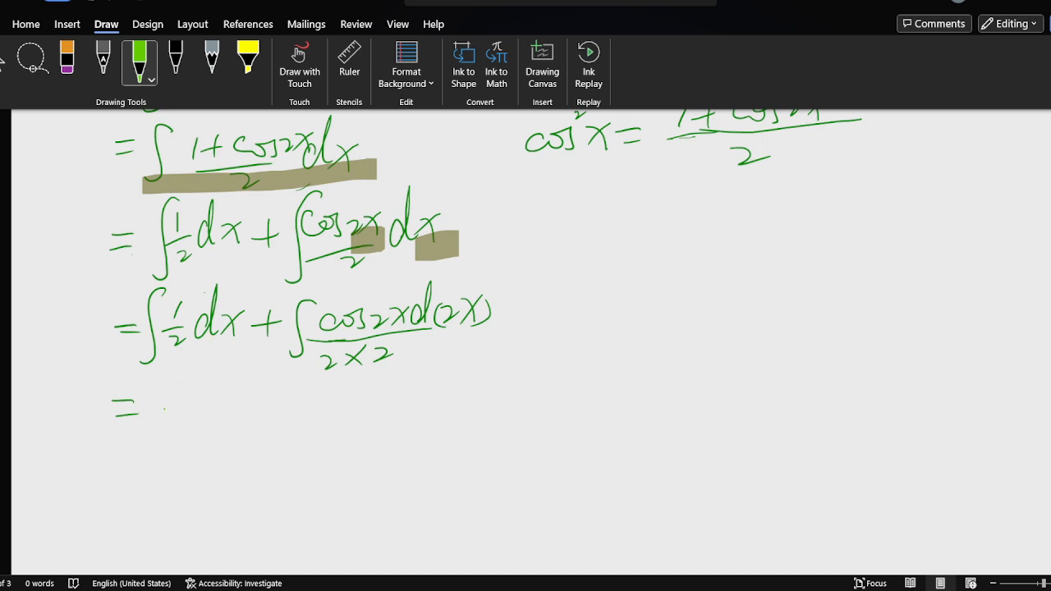
Begin line five with the first stroke of one half
drag(169, 386, 170, 406)
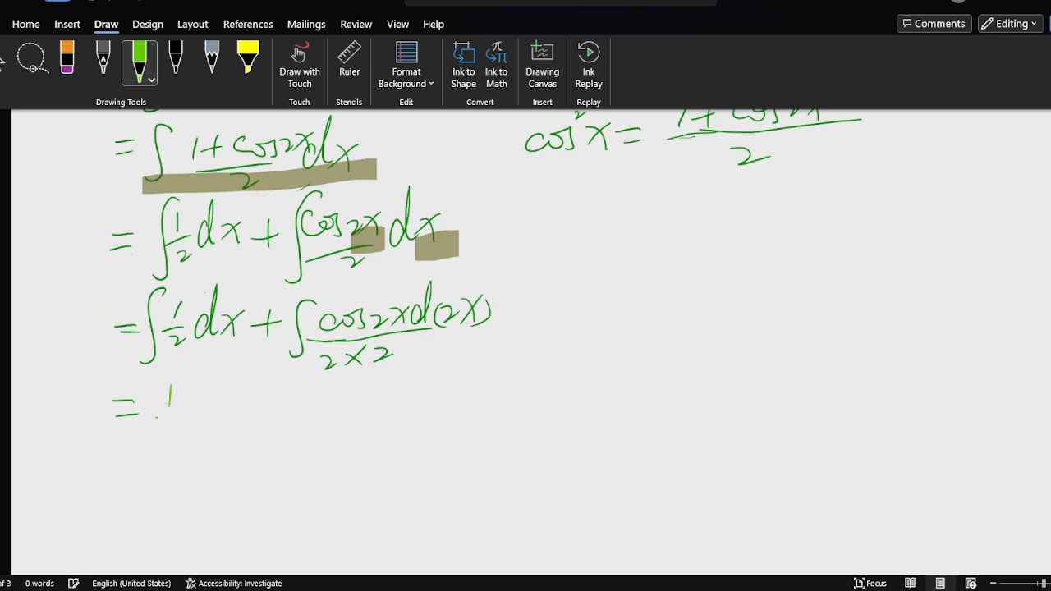
Write '½x + ¼∫cos2x d(2x)' after the equals sign on line five
drag(164, 394, 222, 427)
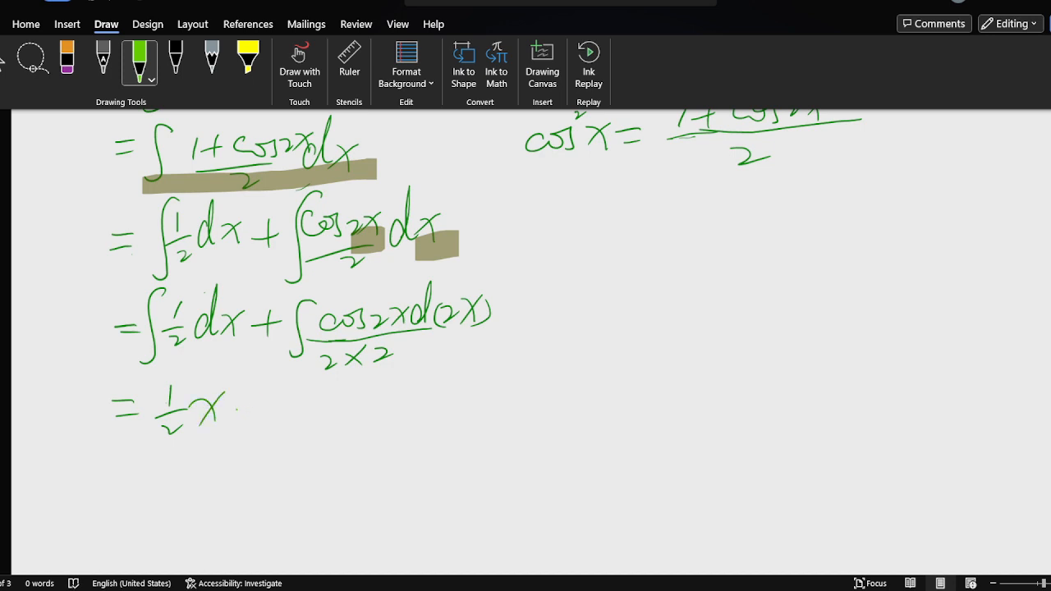
drag(242, 410, 263, 398)
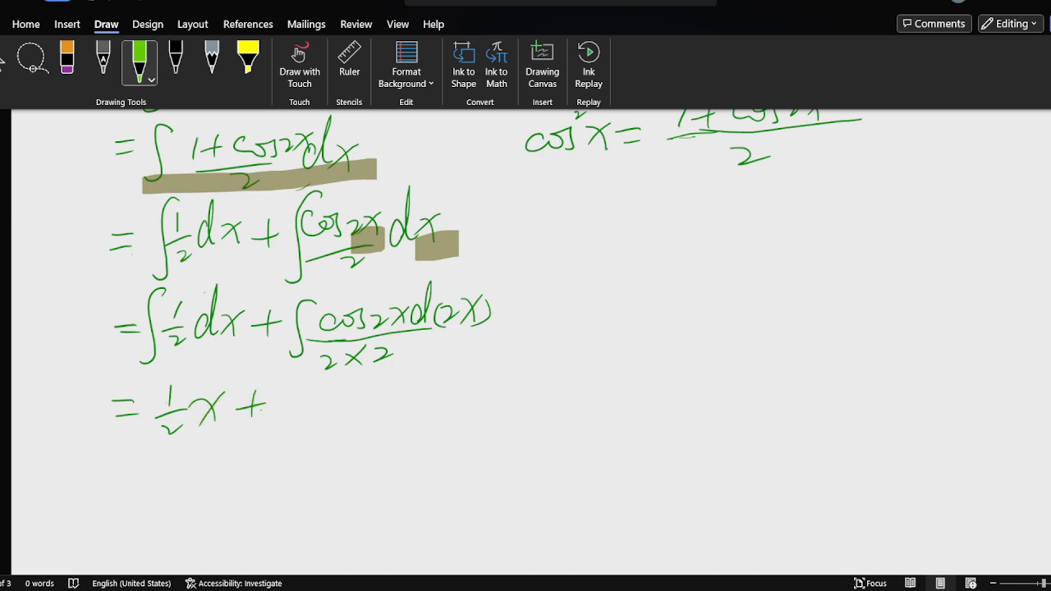
drag(279, 394, 303, 427)
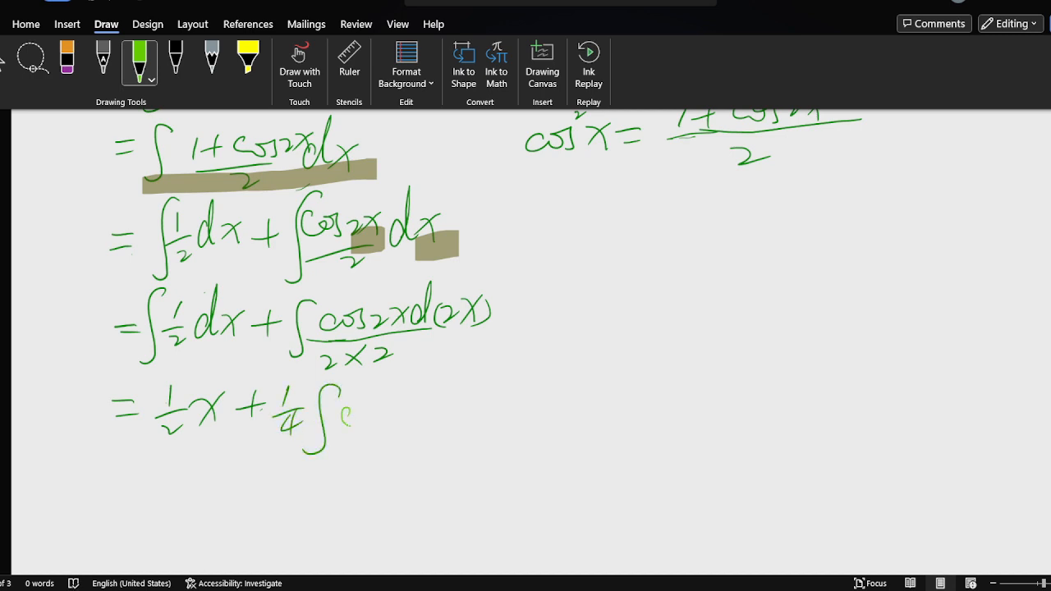
drag(344, 415, 427, 415)
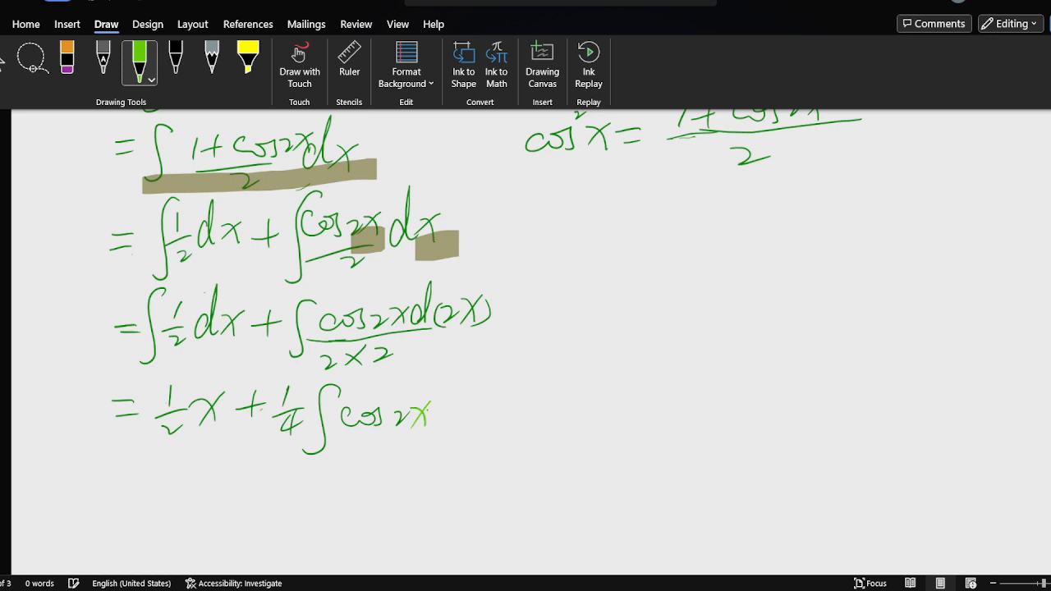
drag(427, 411, 480, 407)
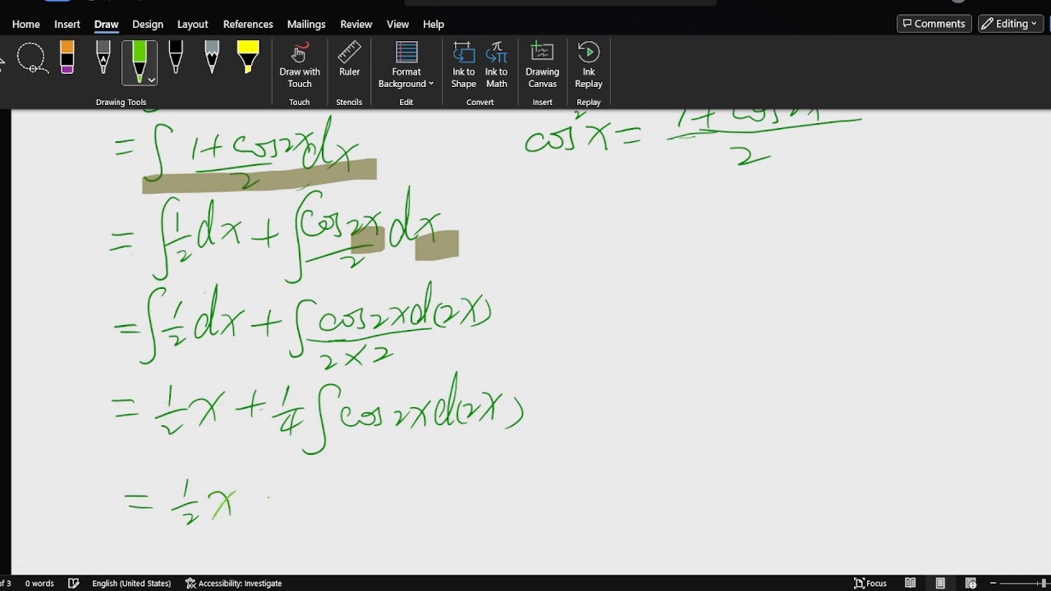
Complete the final line with '+ sin2x/4 + C' after ½x
drag(254, 509, 271, 493)
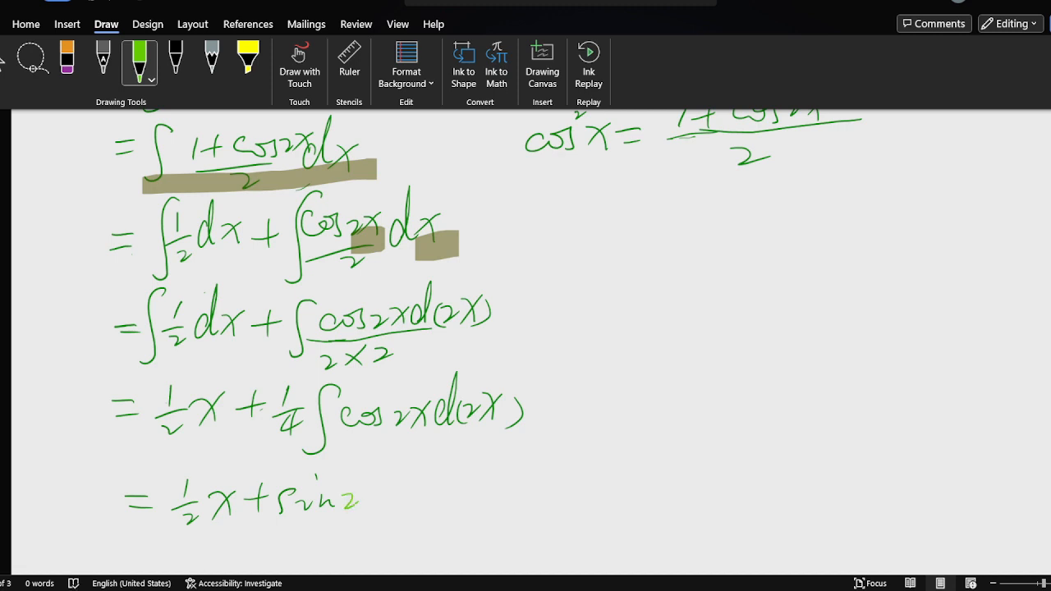
drag(341, 492, 382, 501)
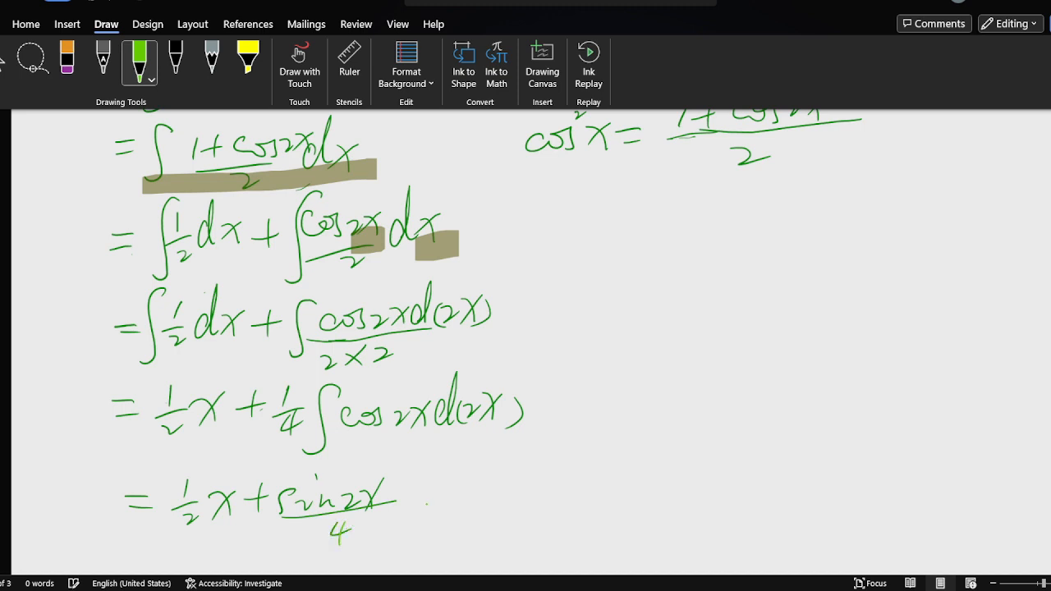
drag(423, 505, 505, 509)
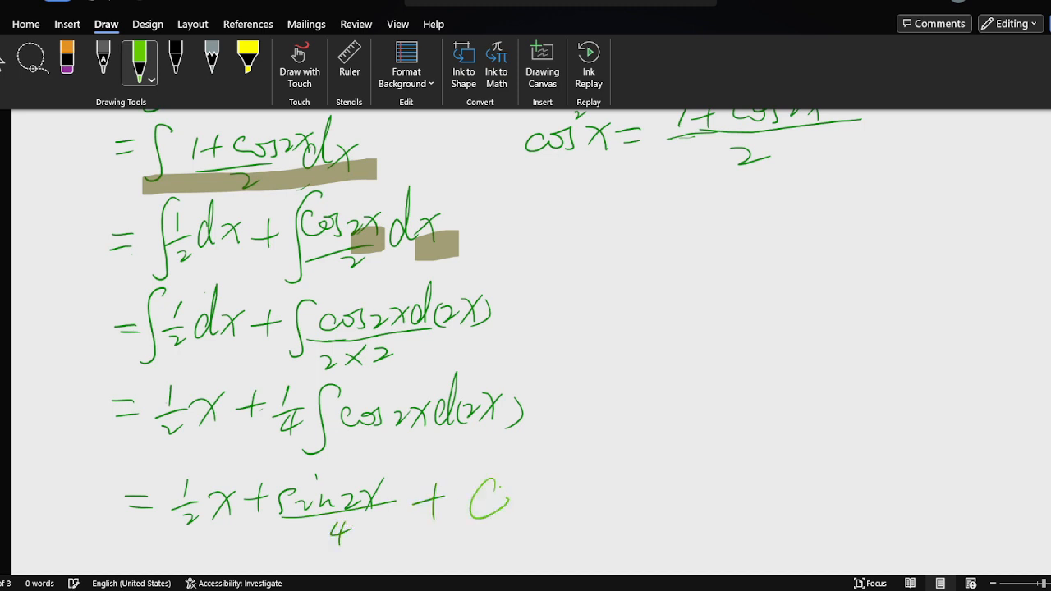